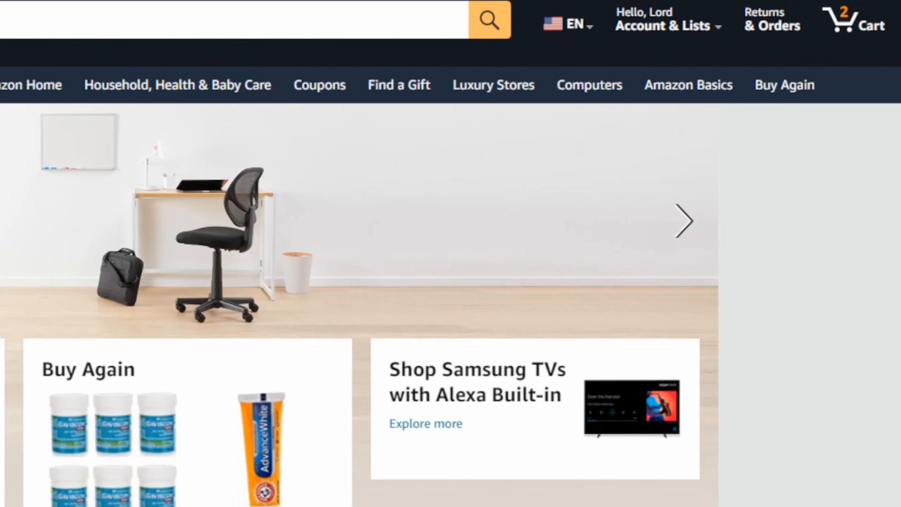
From the Account & Lists menu, go to Content & Devices.
click(666, 25)
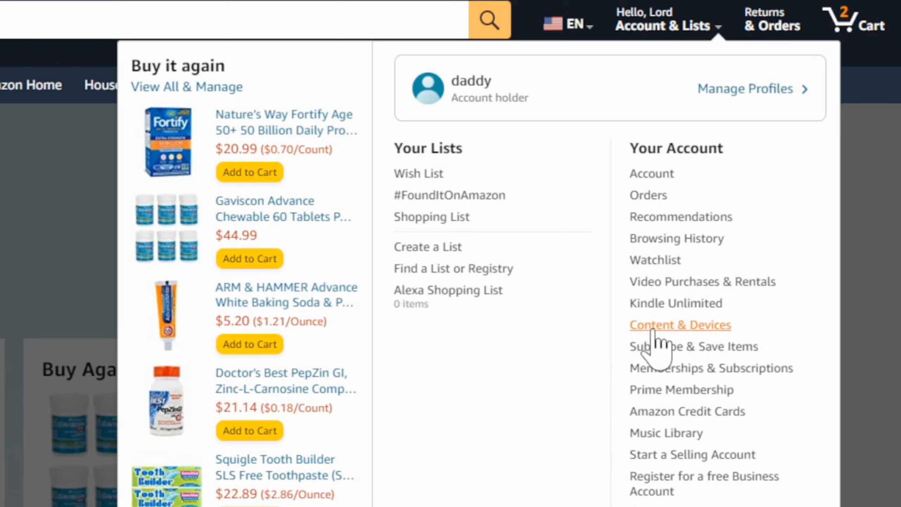
click(679, 325)
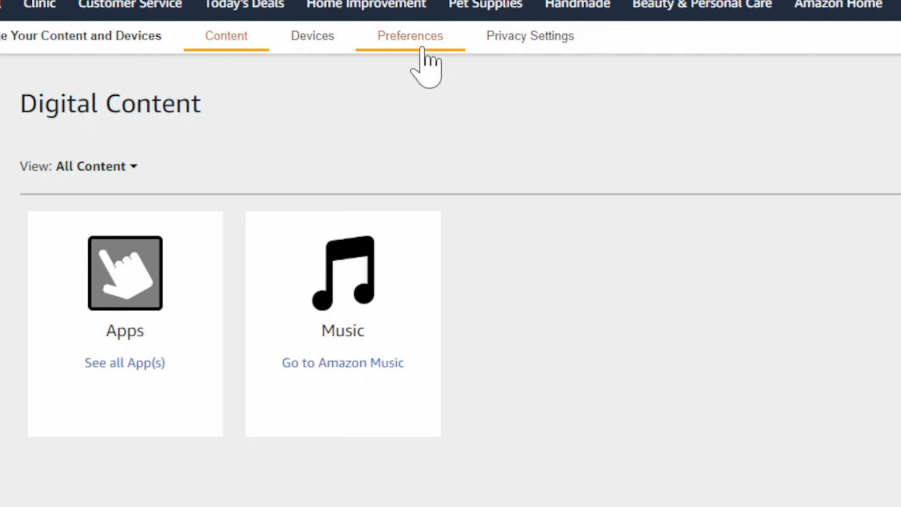
Switch to the Preferences tab to see Country/Region Settings showing United States.
click(410, 35)
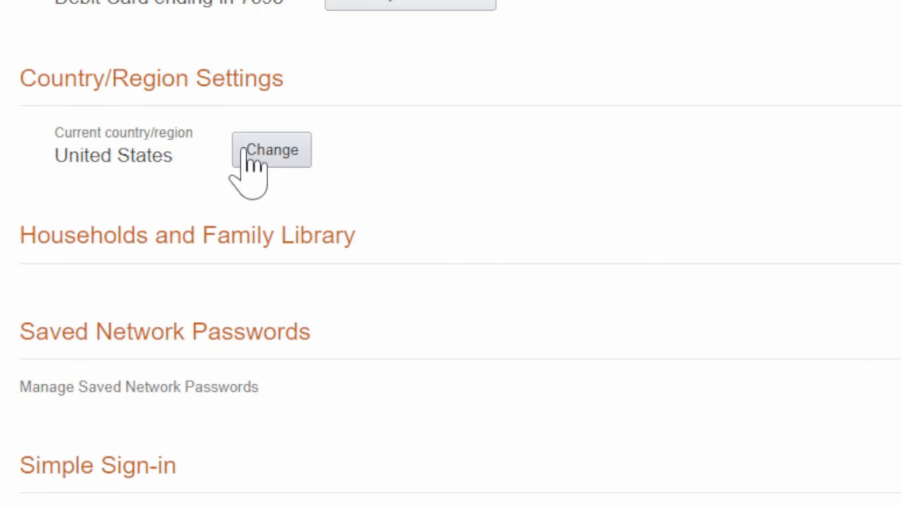
Choose Change under Current country/region to bring up the Country of Residence dialog.
click(271, 150)
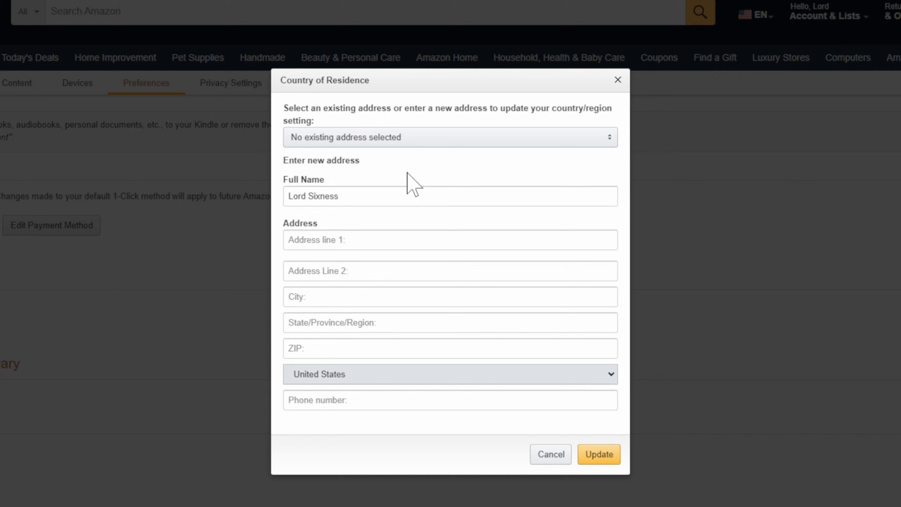
mouse_move(533, 464)
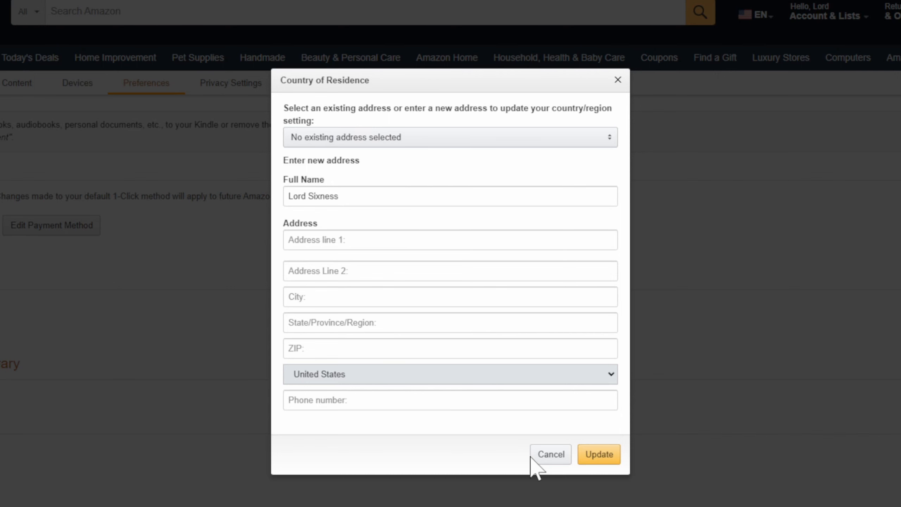